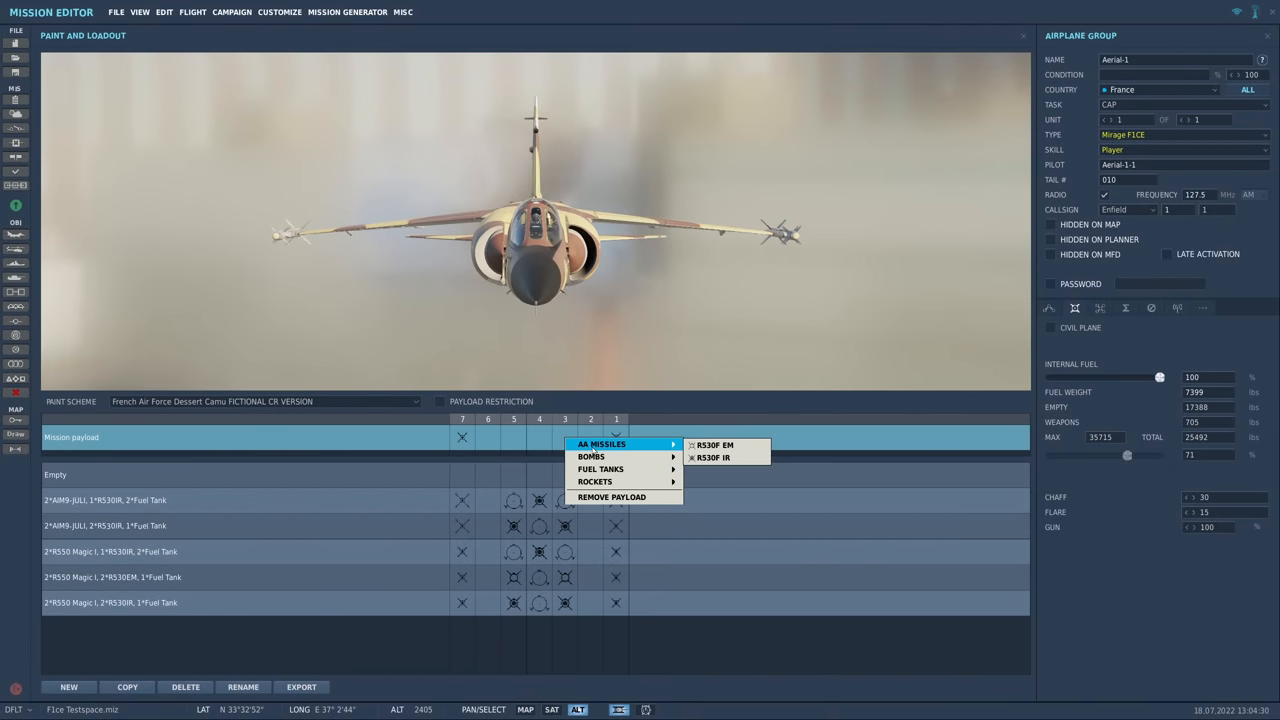
- Mount R530F missiles on the Mirage F1 pylons and leave the loadout page for the map
click(712, 444)
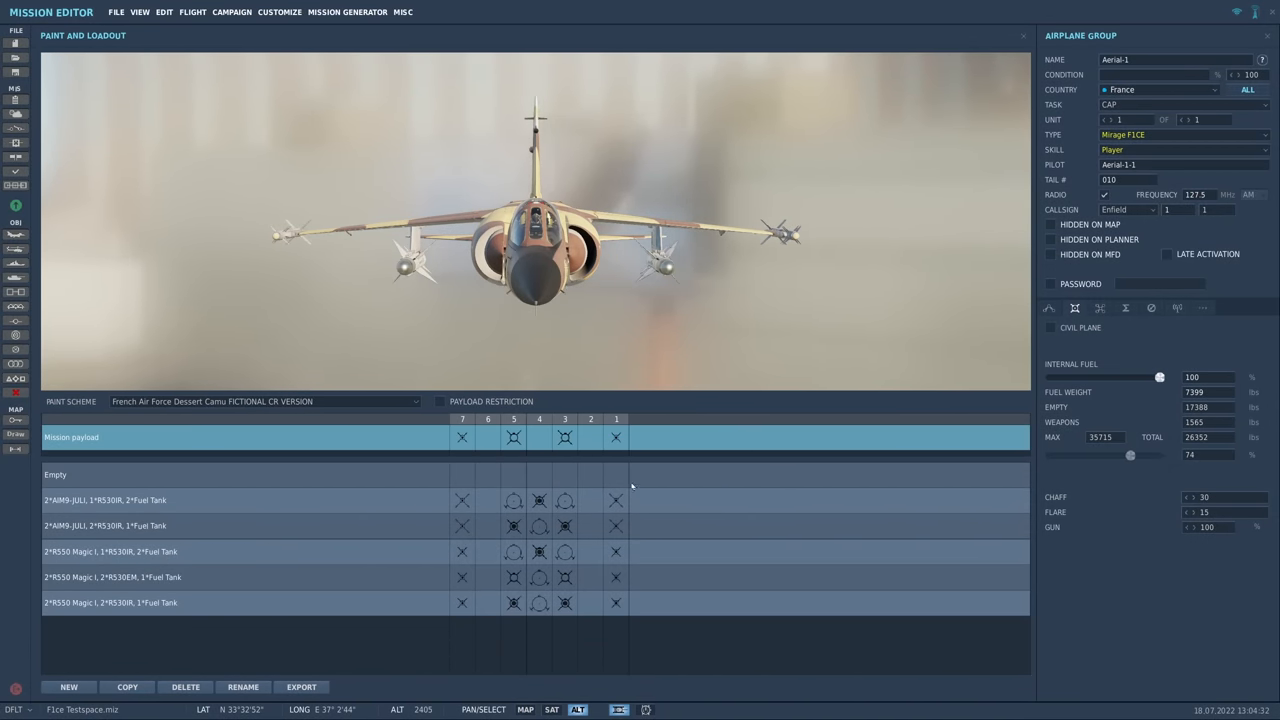
click(564, 436)
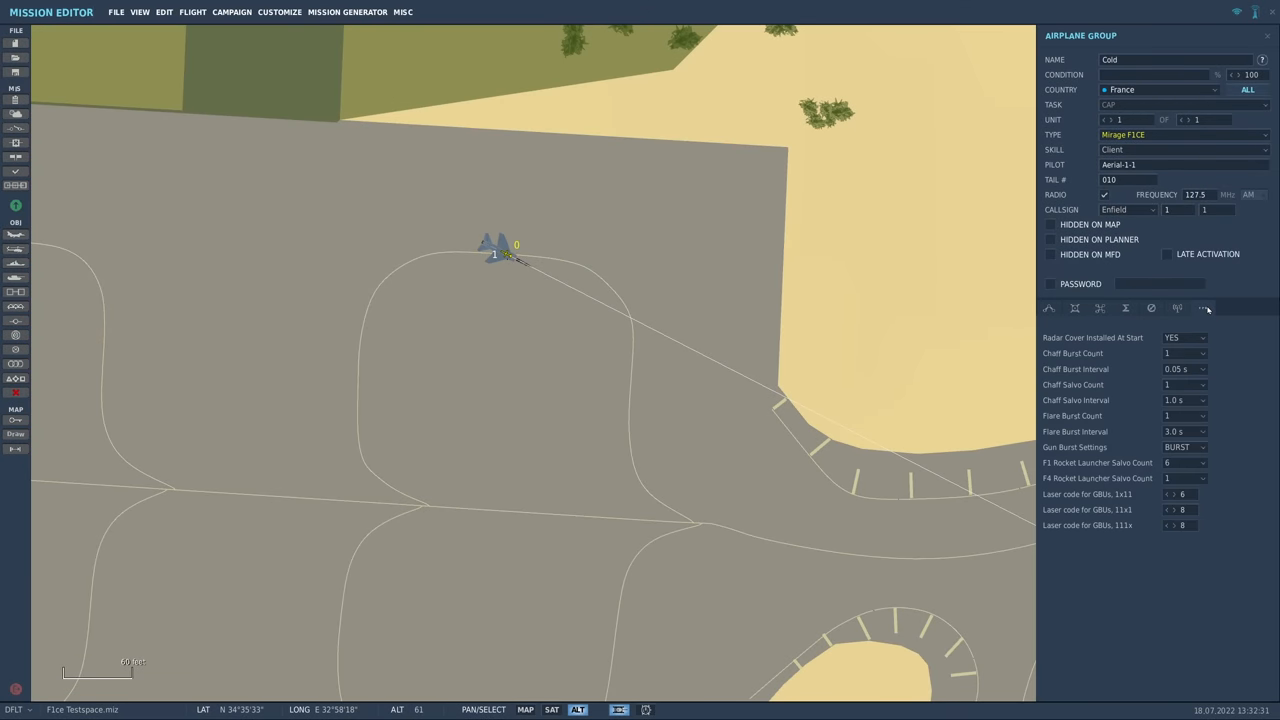
click(1184, 336)
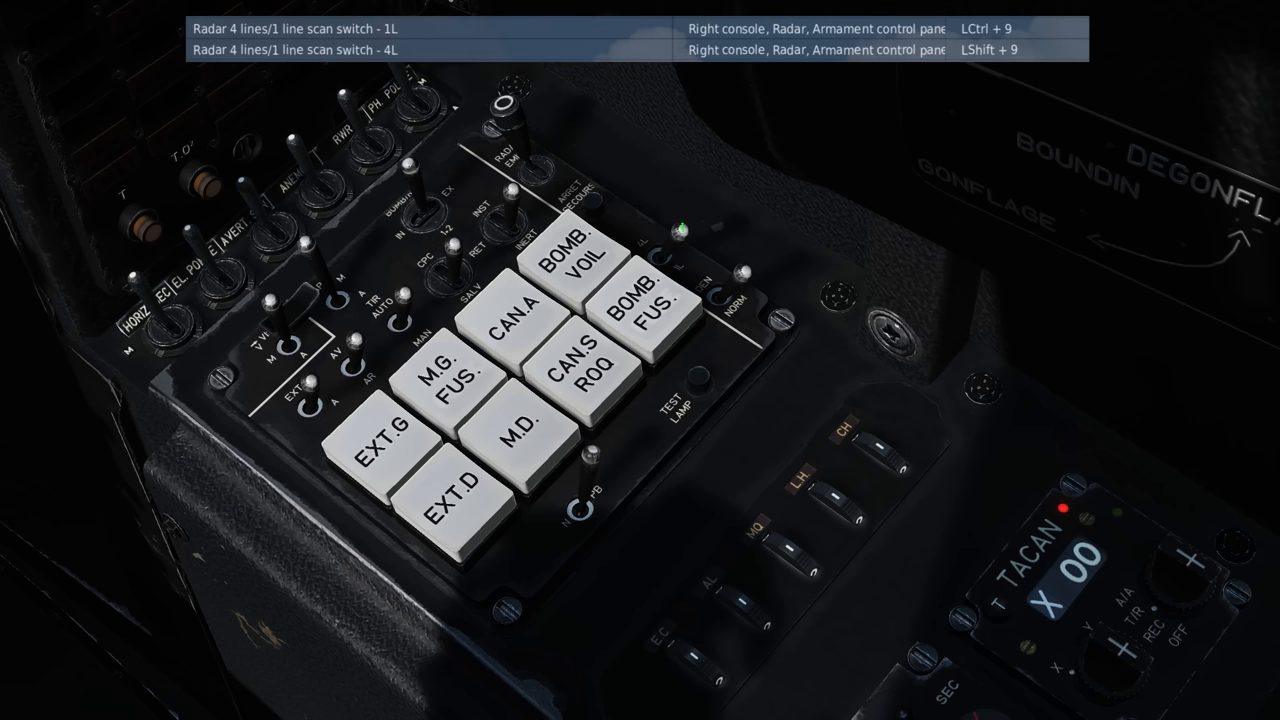
mouse_move(650, 210)
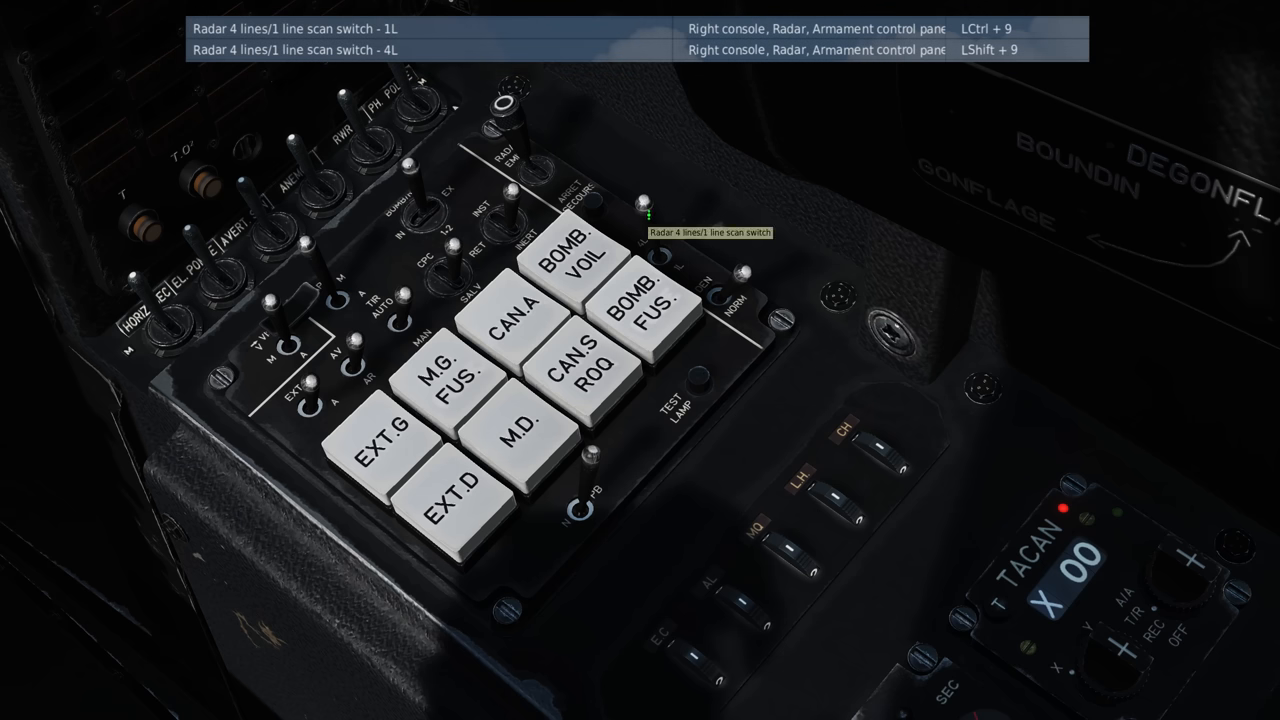
mouse_move(640, 140)
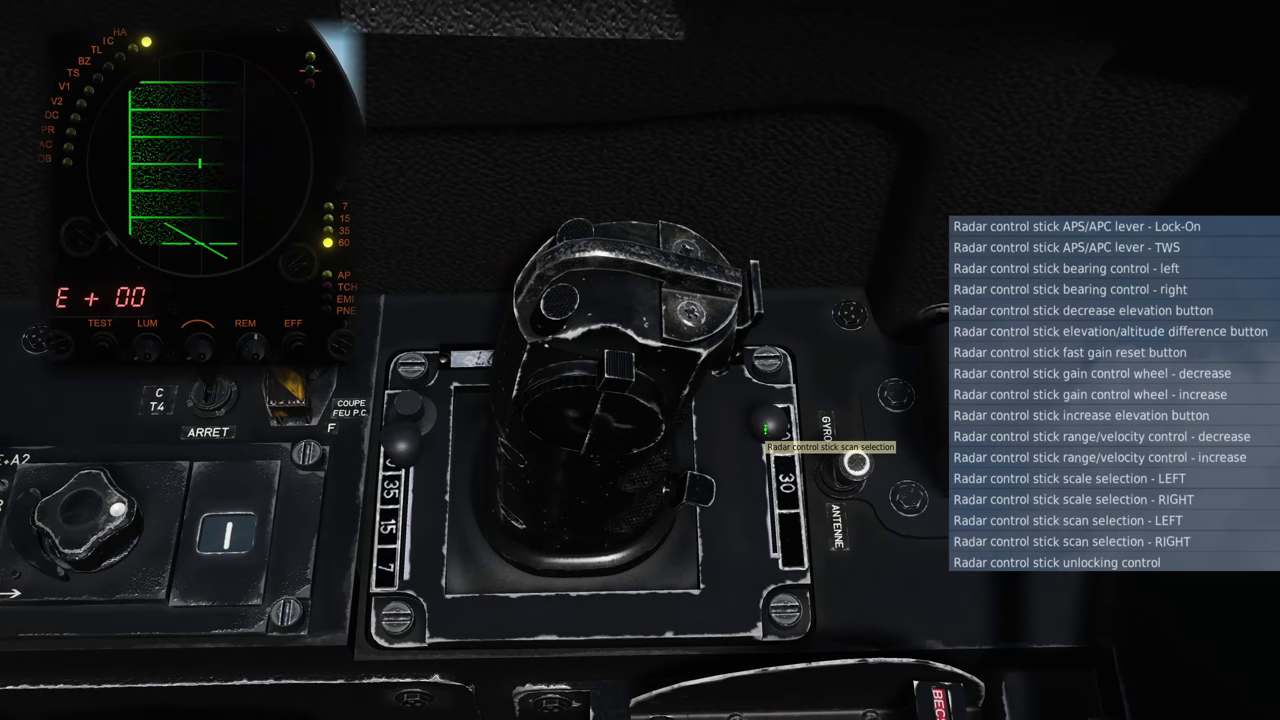
- Look down at the radar control stick below the scope to show its bindings list
click(770, 430)
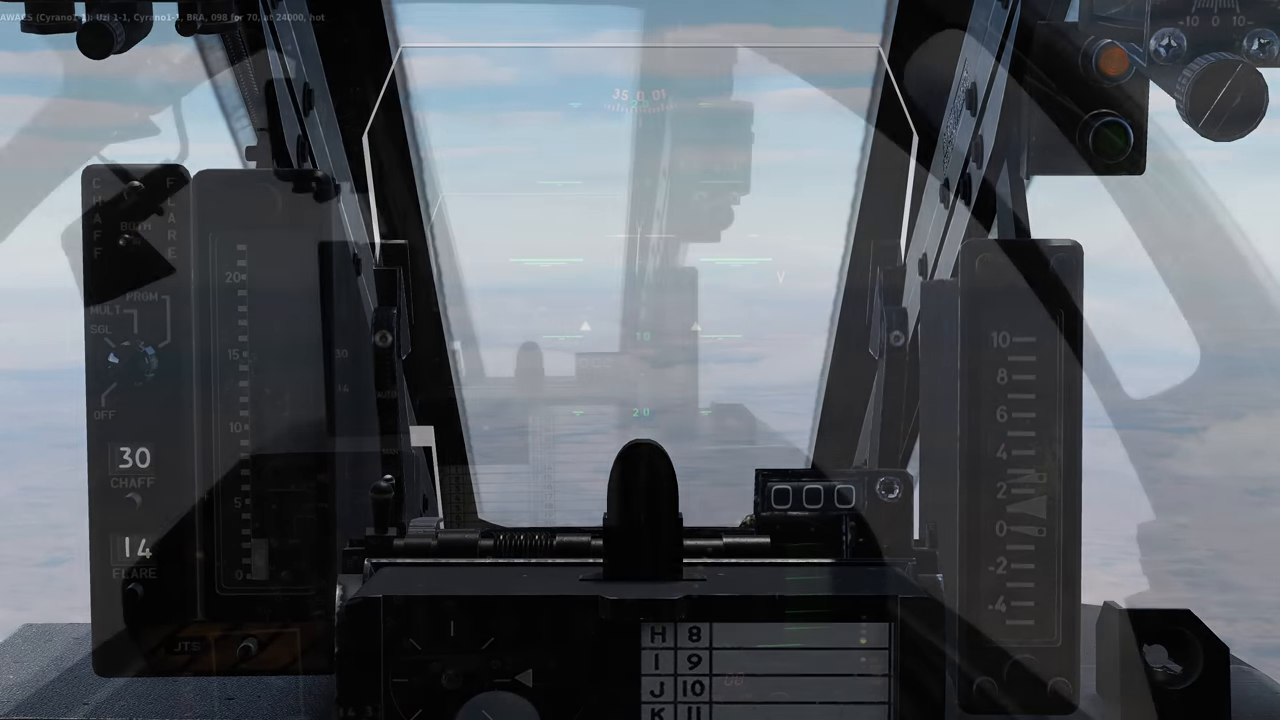
mouse_move(640, 360)
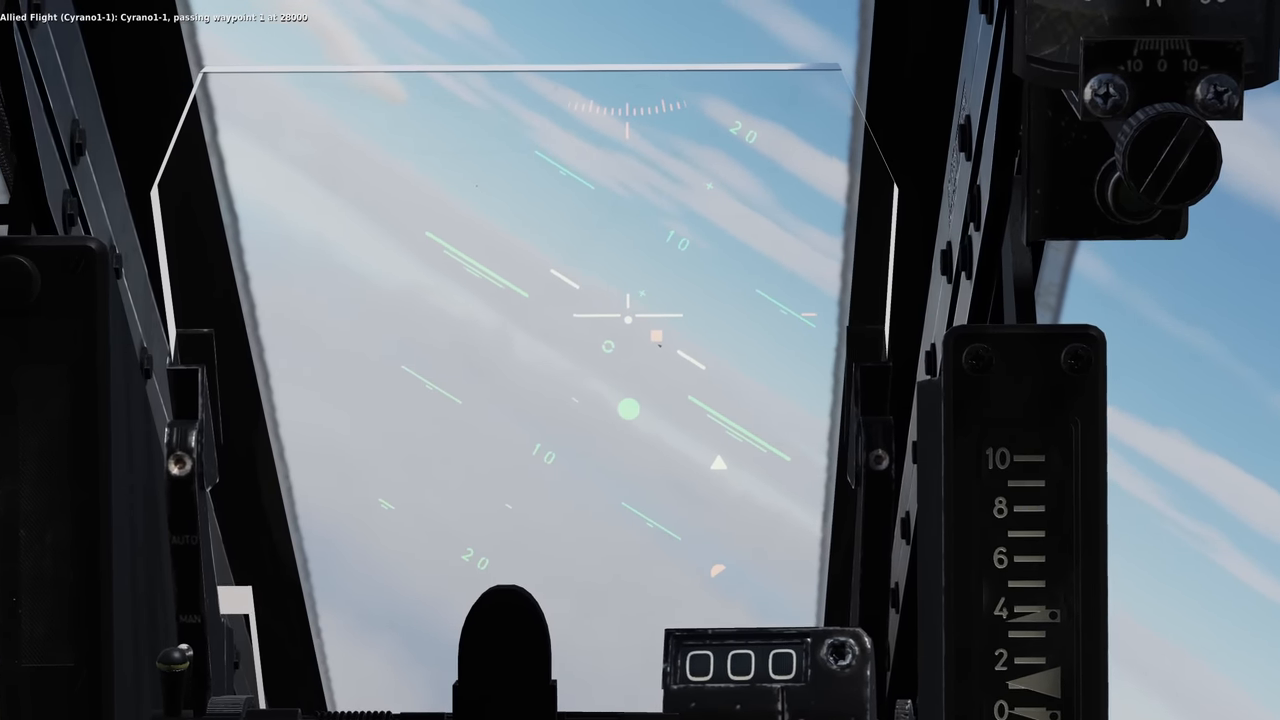
mouse_move(640, 360)
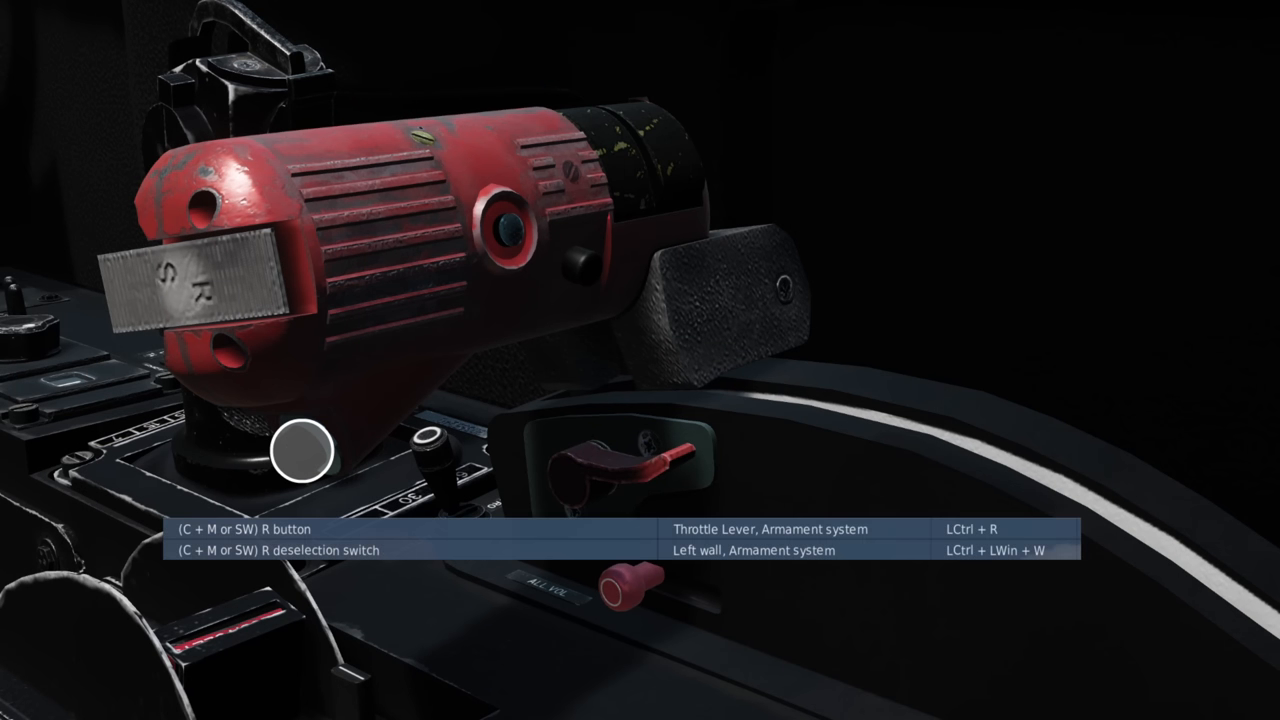
mouse_move(304, 450)
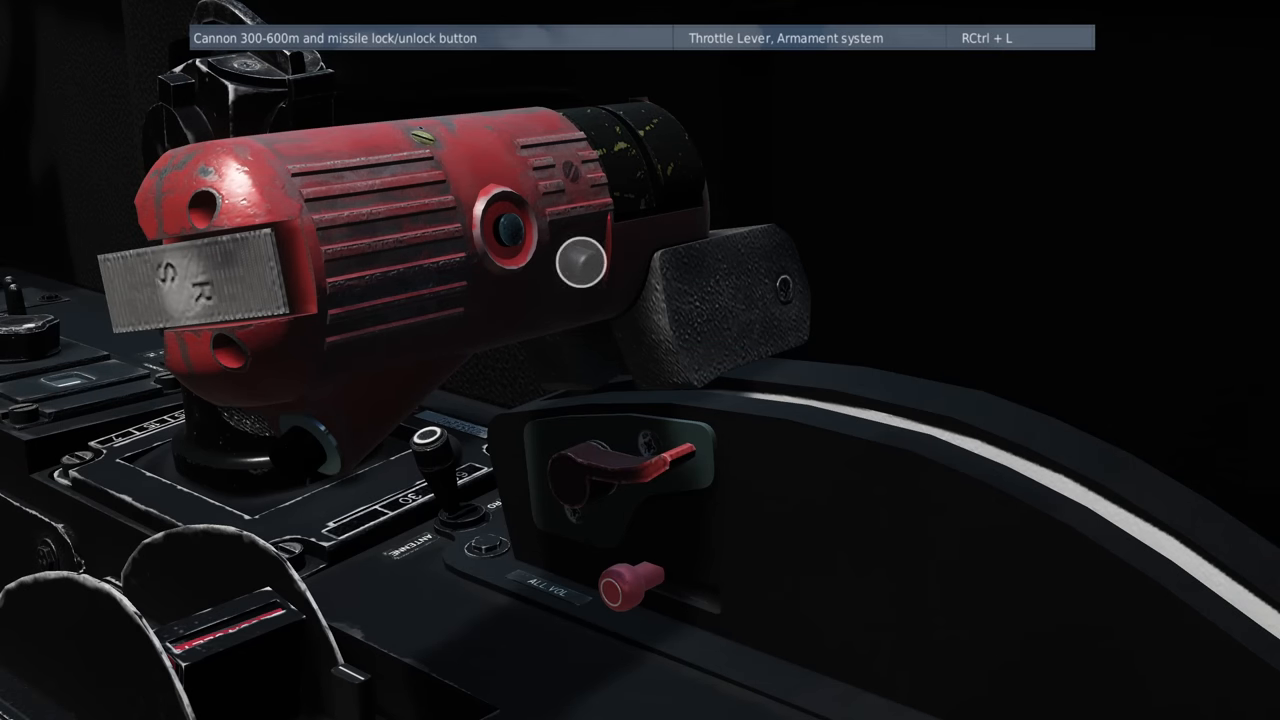
- Hover the throttle's cannon 300-600m / missile lock button to reveal its tooltip and keybind
click(580, 262)
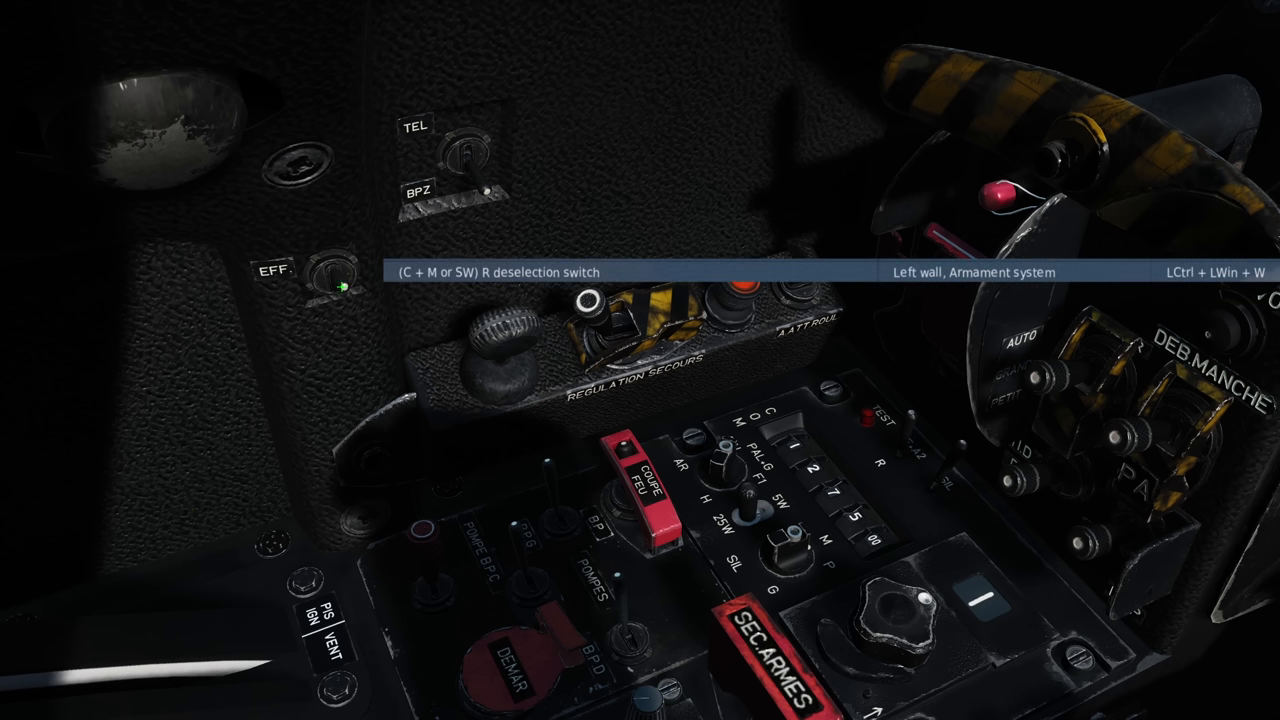
mouse_move(342, 288)
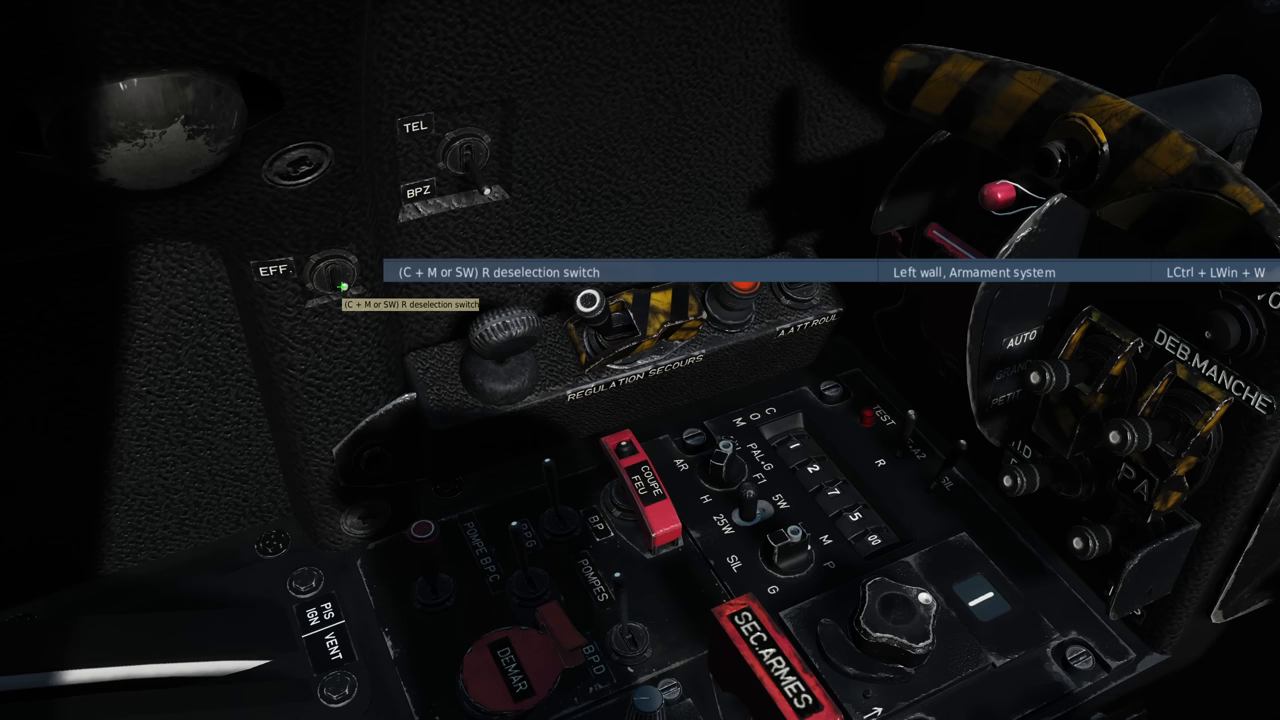